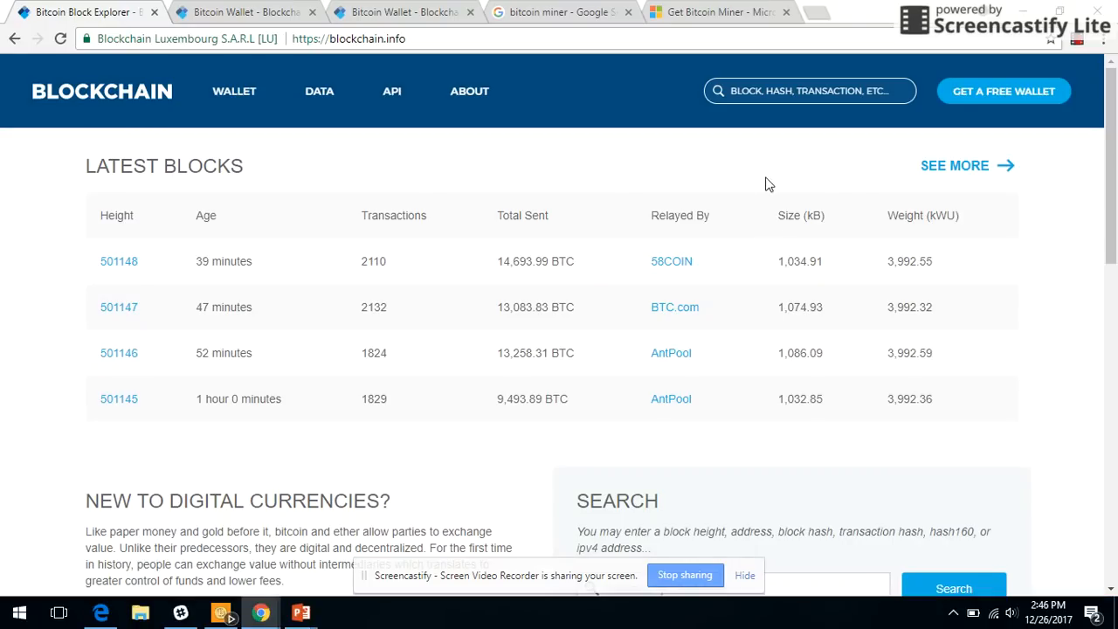
mouse_move(742, 179)
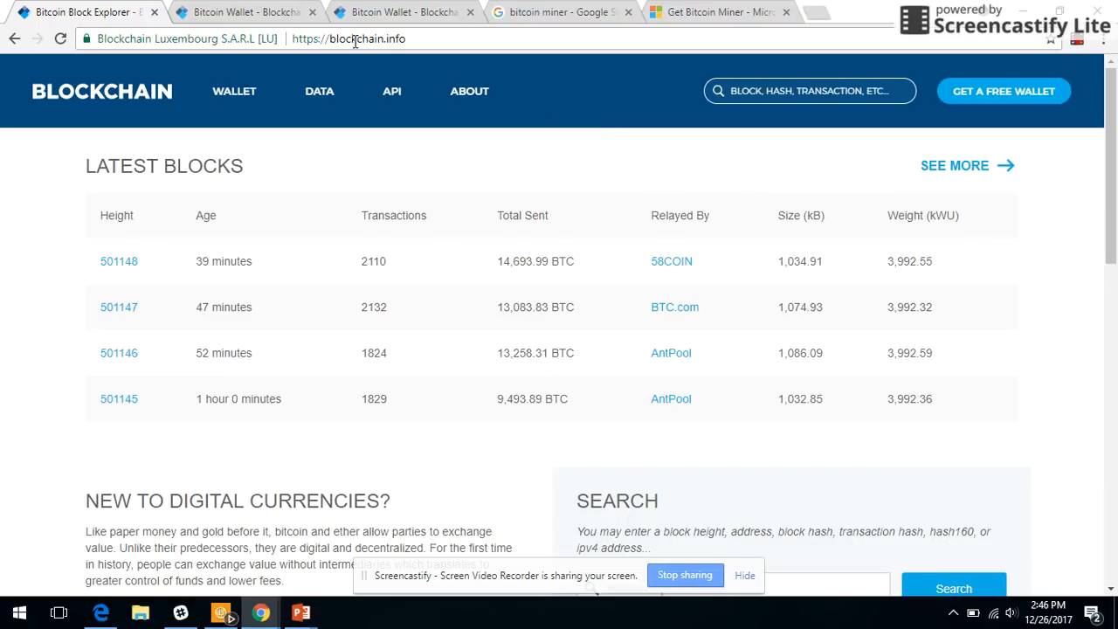
mouse_move(1004, 91)
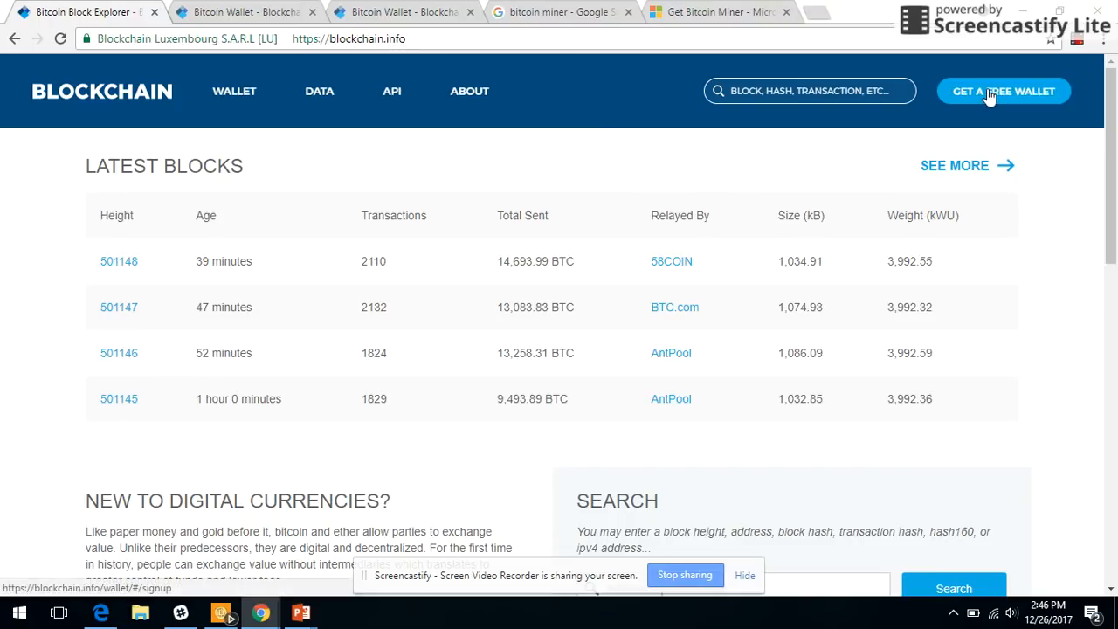
Step: Sign up for a free Blockchain.info wallet and land on its $0.00 dashboard
click(1004, 91)
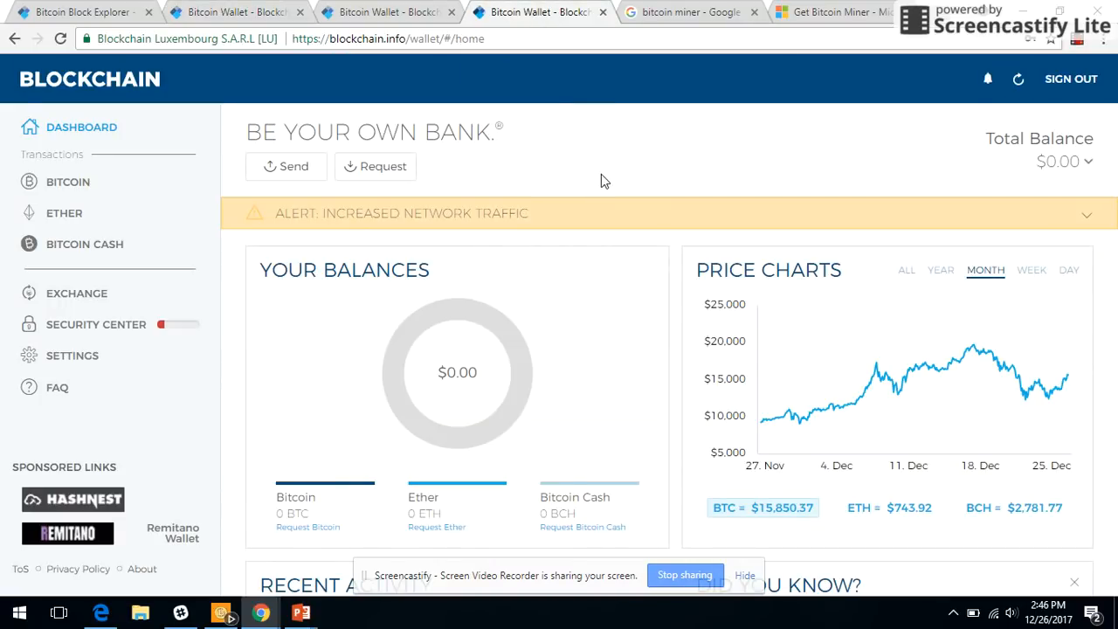
Step: Open the wallet's Request Bitcoin form to reveal the receiving address
click(388, 11)
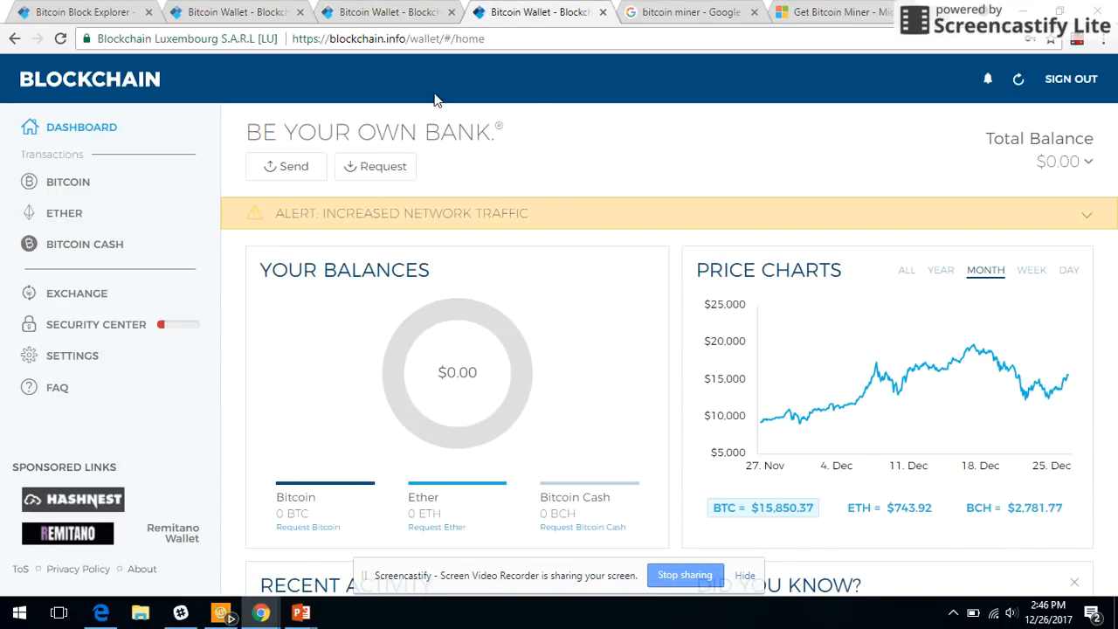
mouse_move(625, 215)
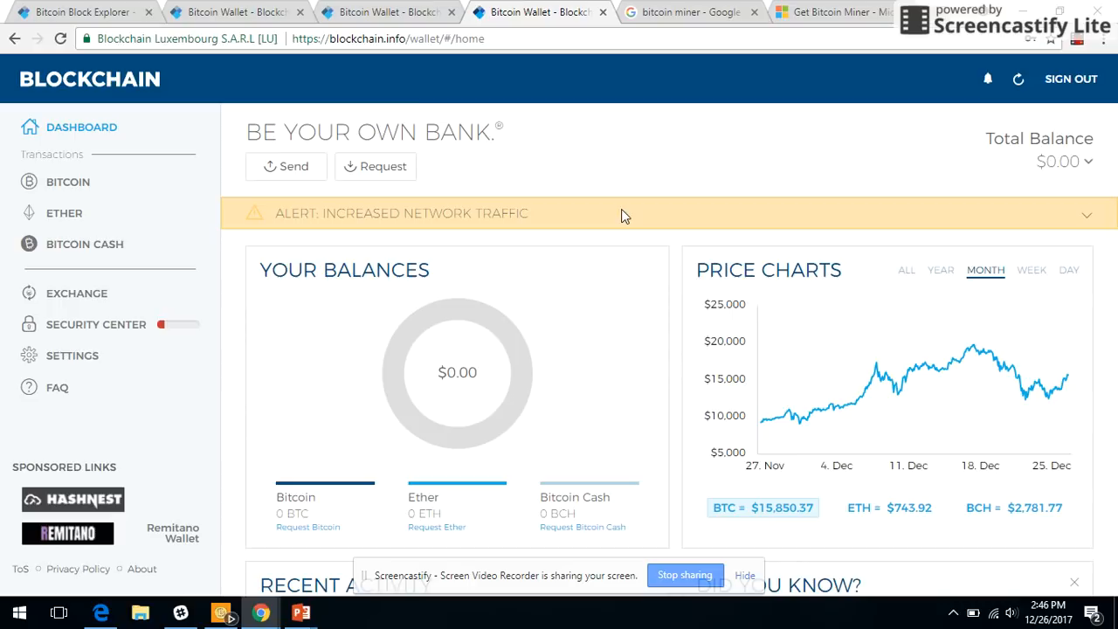
mouse_move(588, 188)
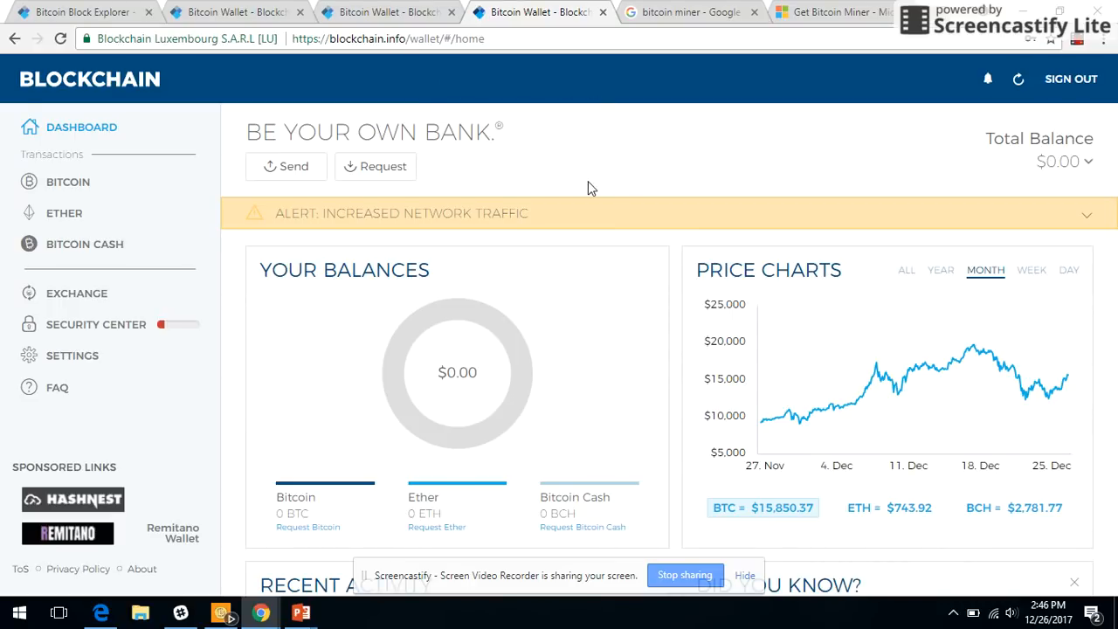
mouse_move(307, 500)
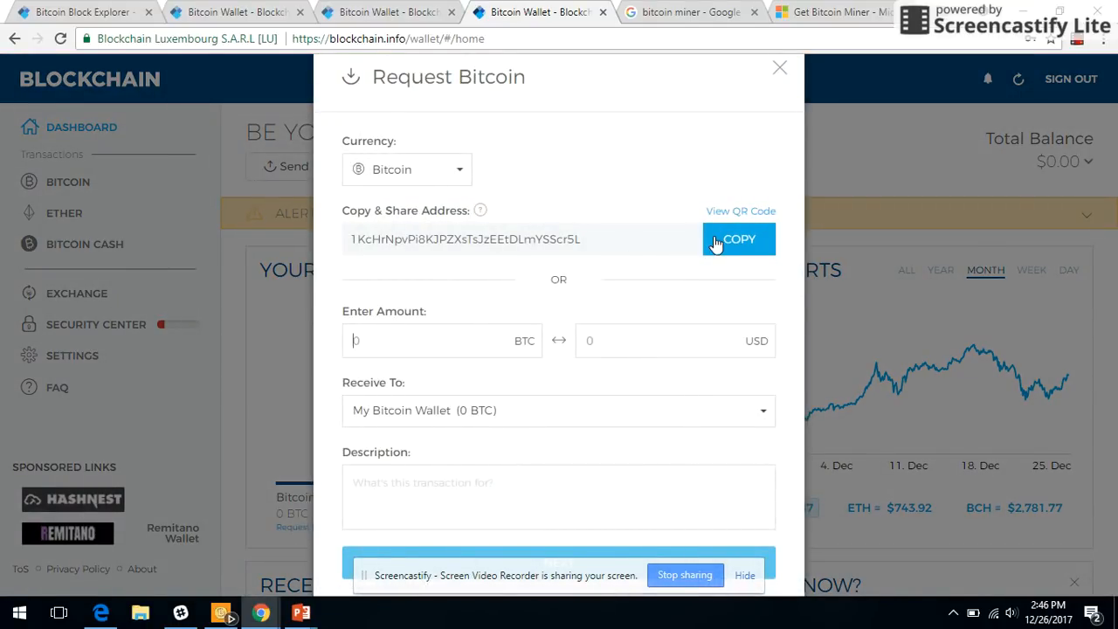
Step: Copy the wallet's receiving address and return to the 'bitcoin miner' Google results
click(732, 239)
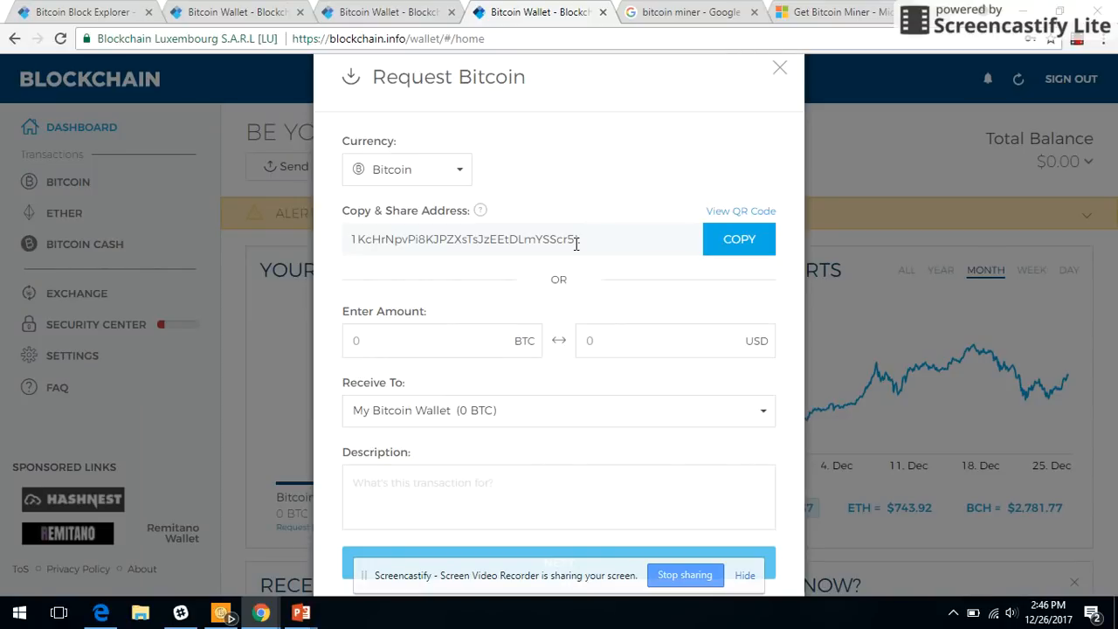
mouse_move(636, 164)
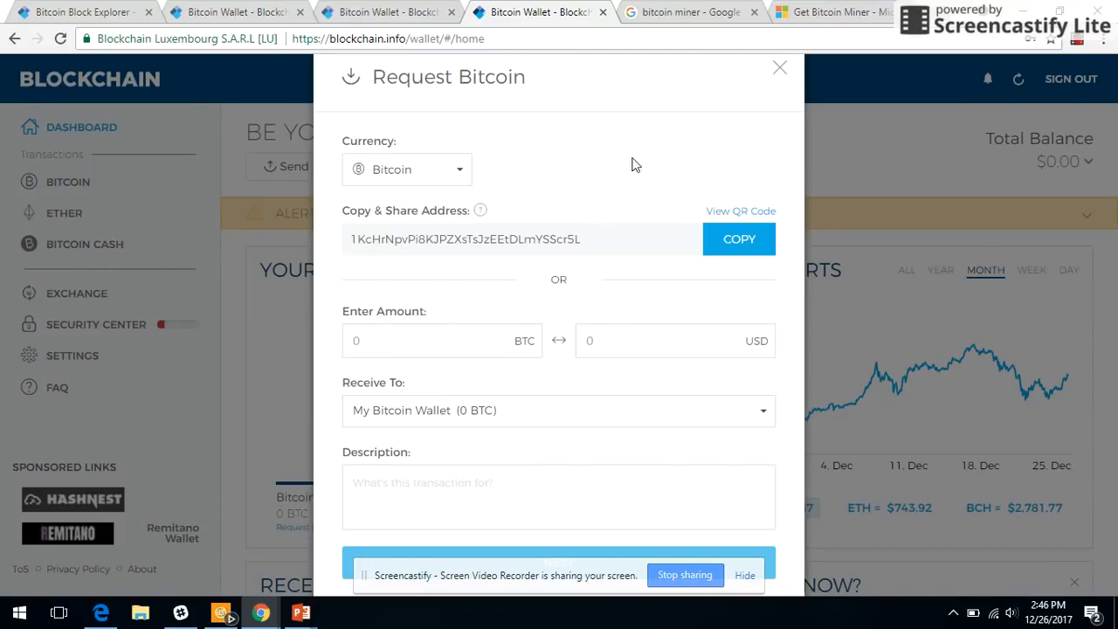
click(686, 13)
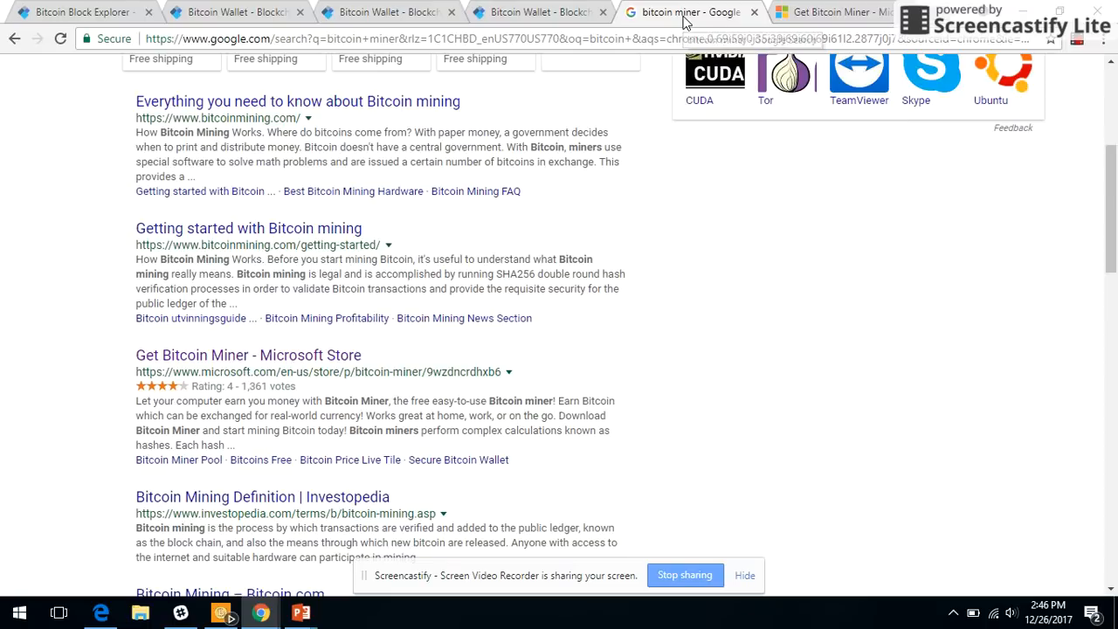
mouse_move(609, 221)
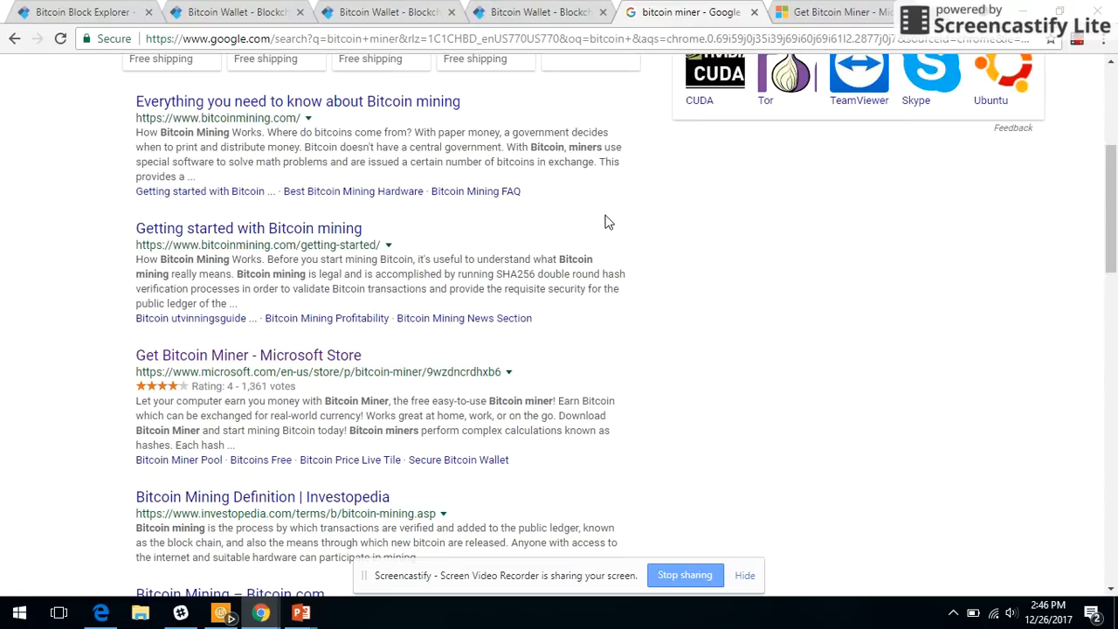
mouse_move(199, 345)
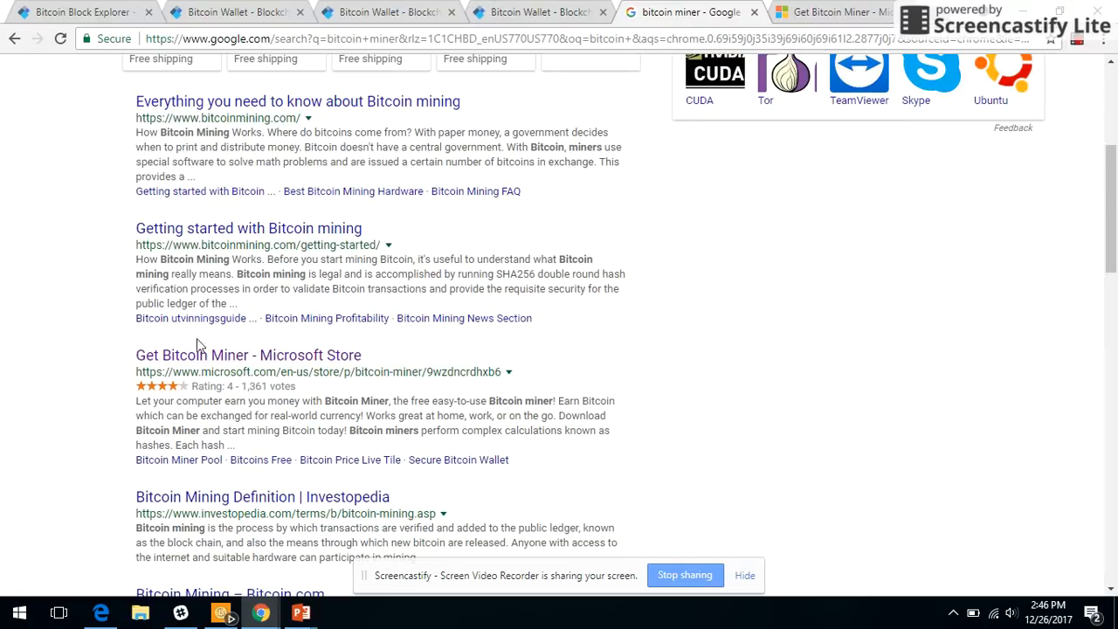
mouse_move(228, 362)
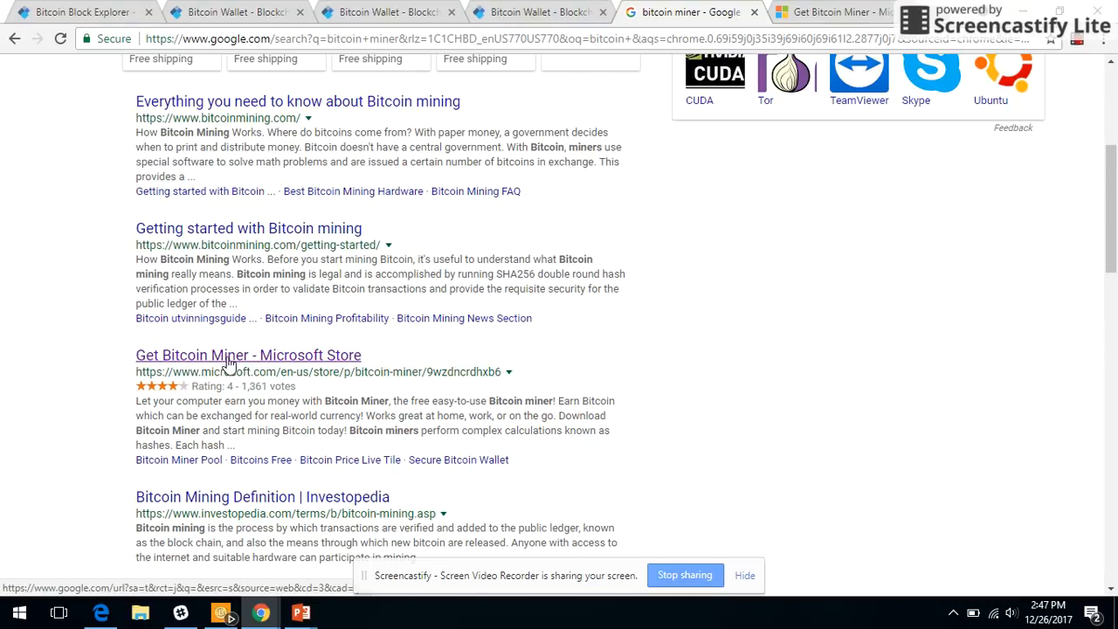
Step: Open the 'Get Bitcoin Miner - Microsoft Store' result for GroupFabric's free app
click(248, 354)
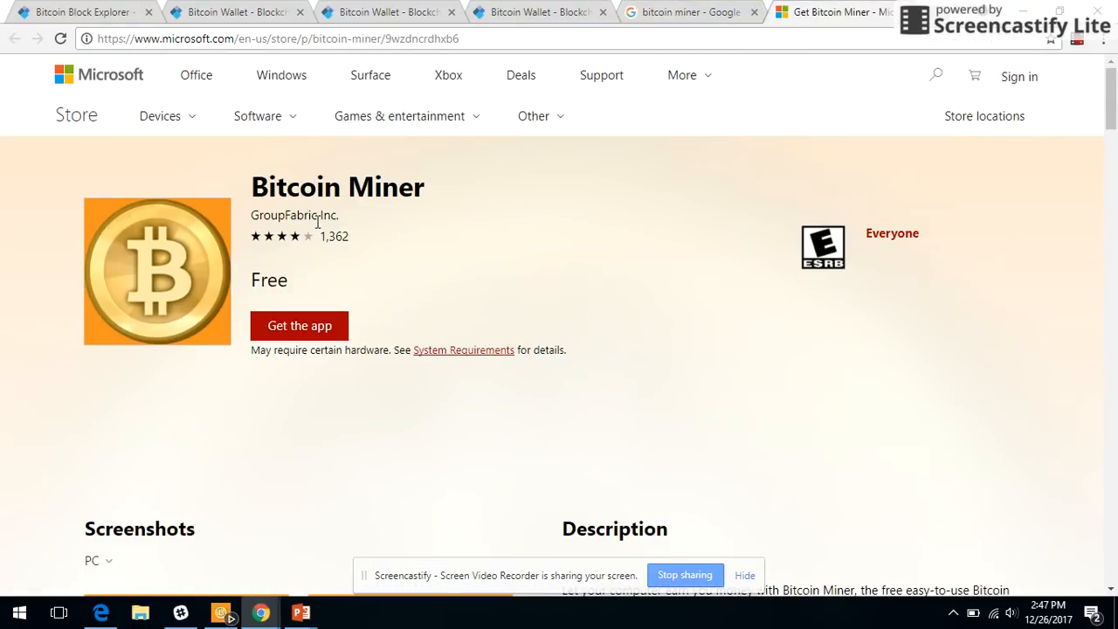
mouse_move(300, 325)
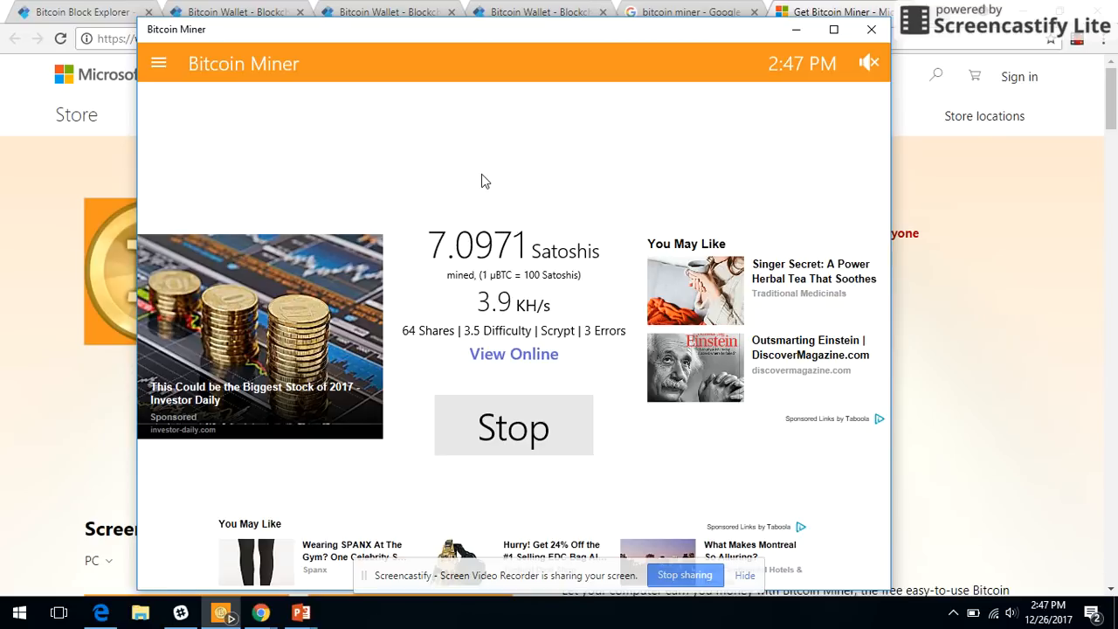
Step: Review the Payout Address page from the hamburger menu, then go back to mining
click(158, 63)
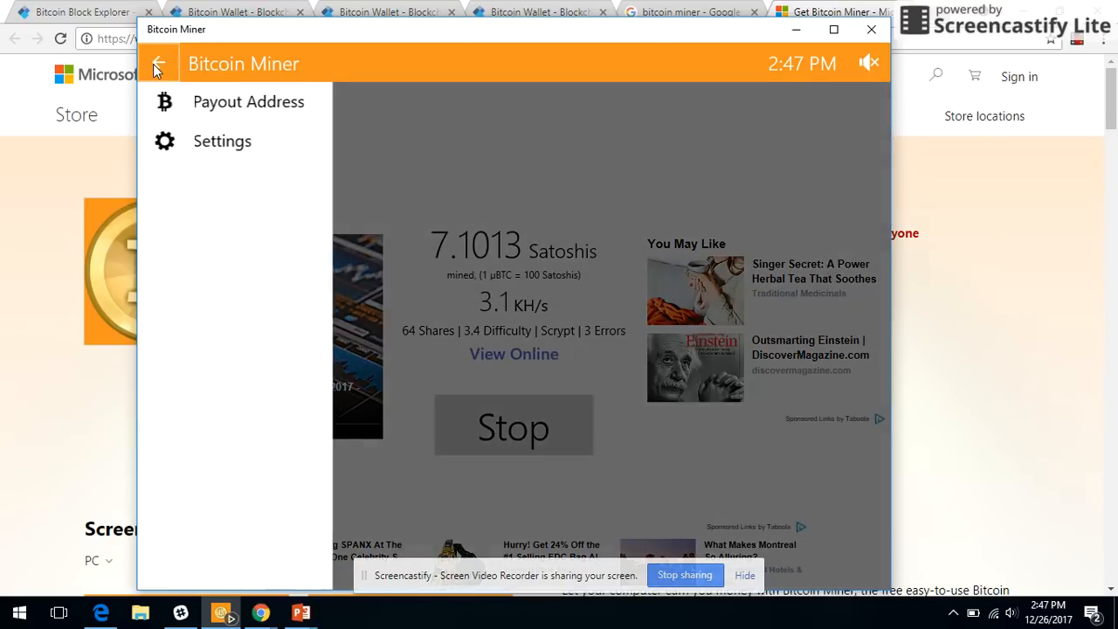
click(248, 102)
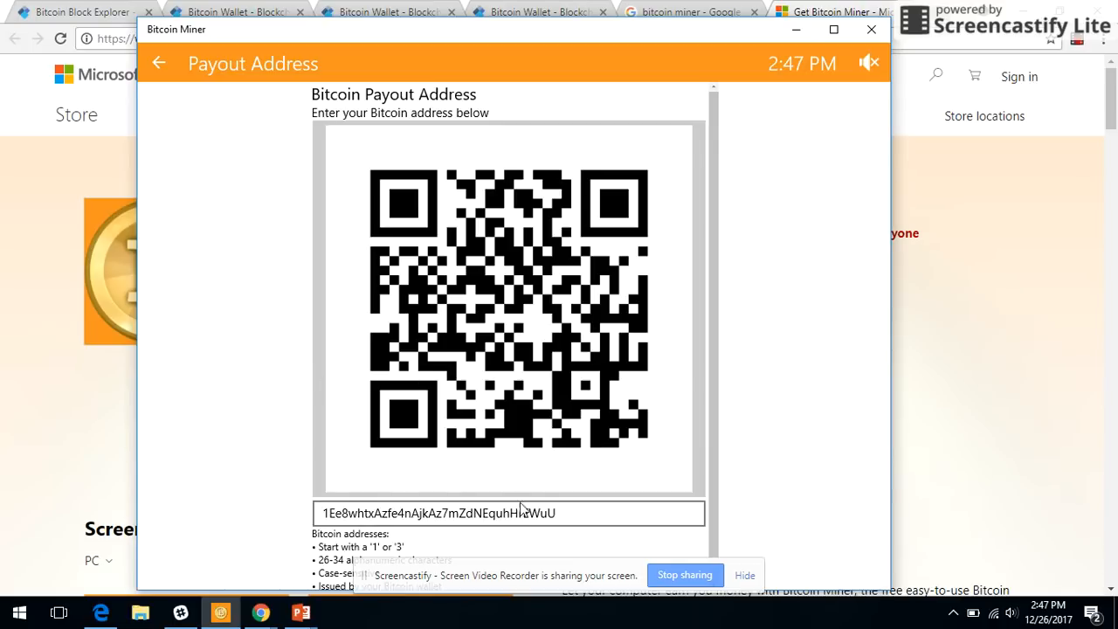
click(158, 63)
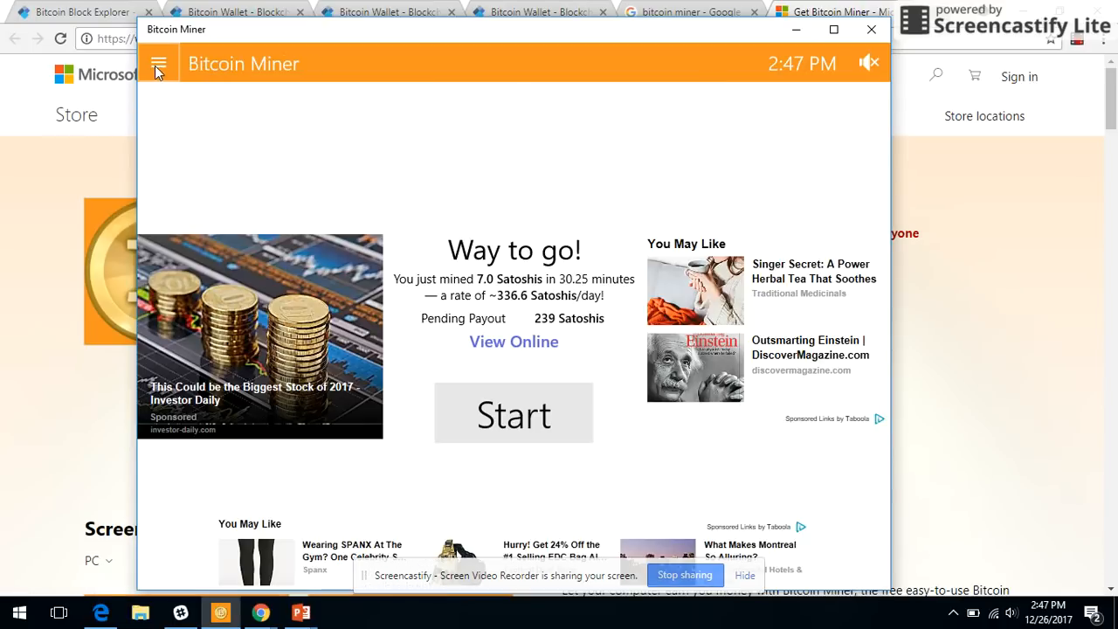
mouse_move(492, 11)
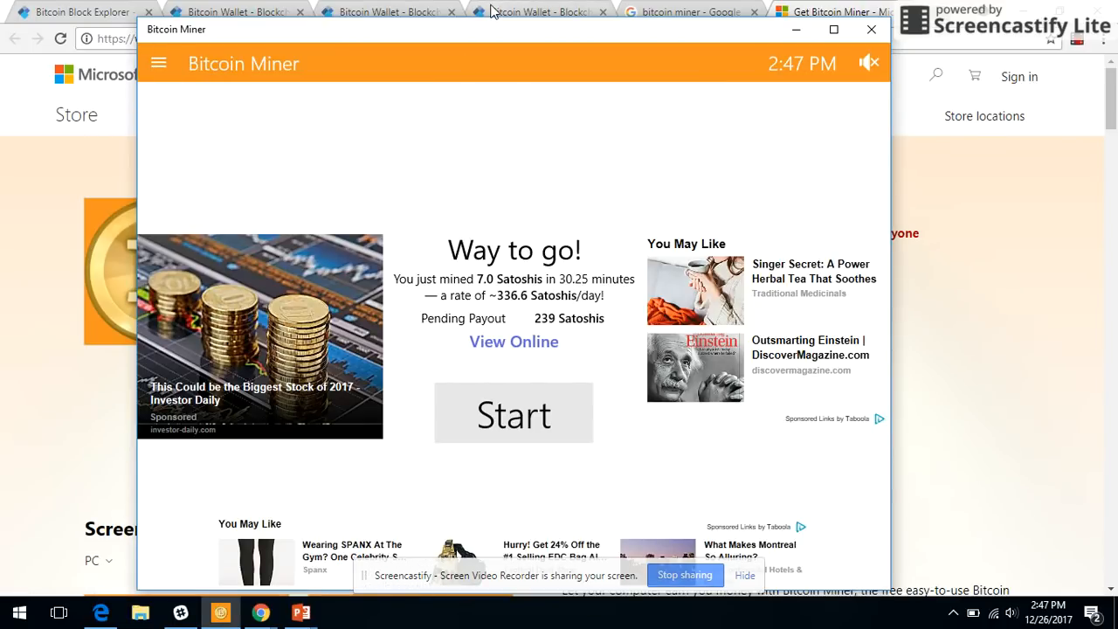
Step: Bring the Blockchain Wallet tab behind the app and restart mining in Bitcoin Miner
click(537, 11)
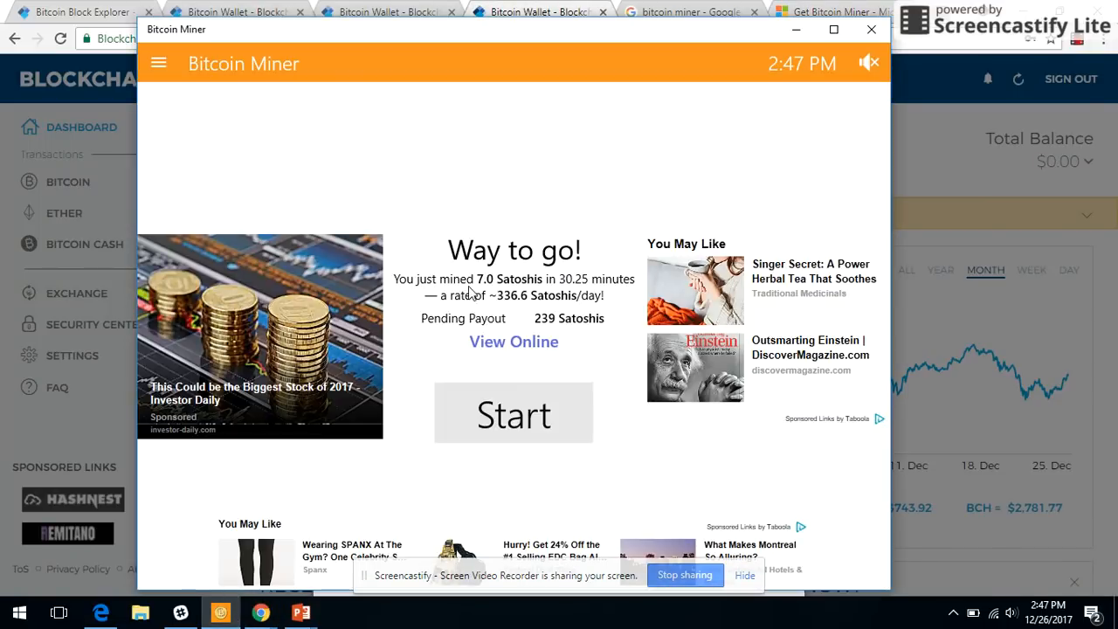
click(514, 413)
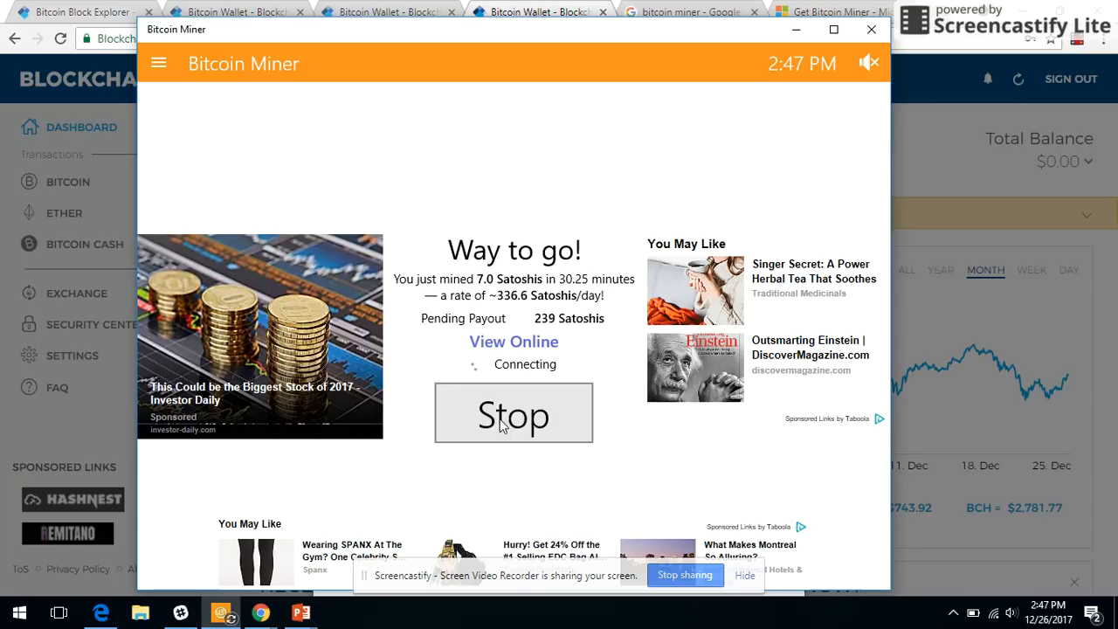